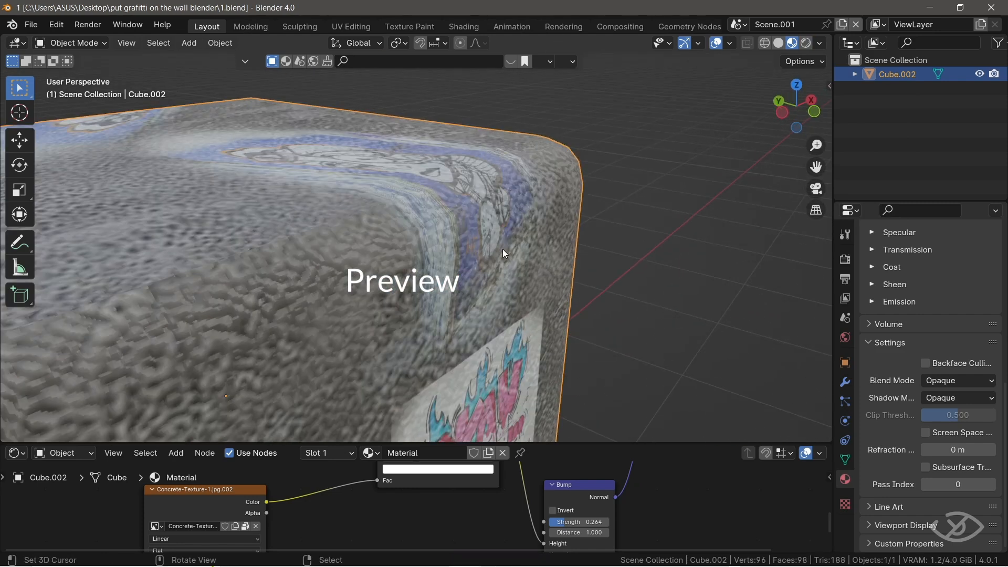
Try a paint stroke in the Texture Paint workspace, then return to Layout.
left_click(409, 26)
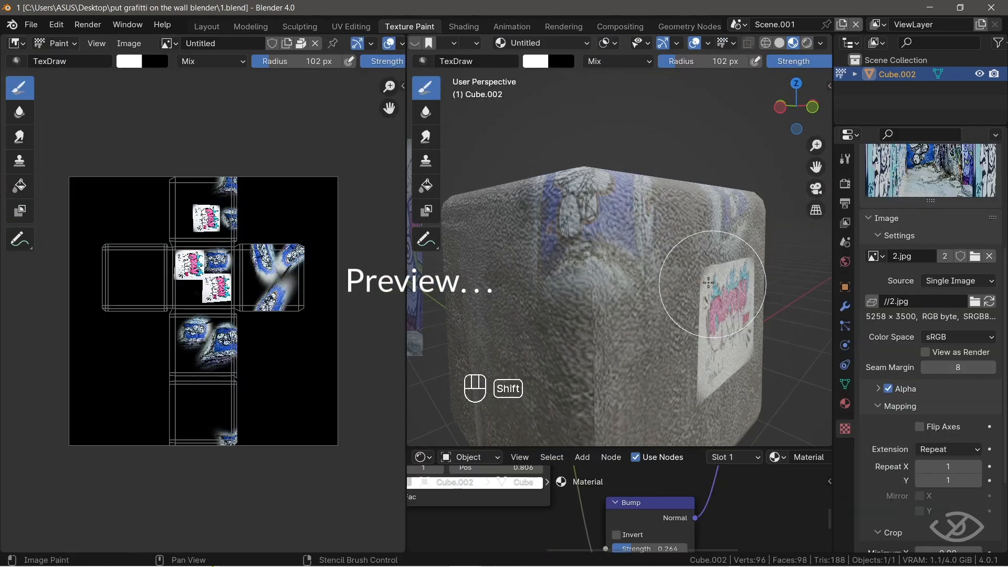
left_click_drag(708, 283, 512, 195)
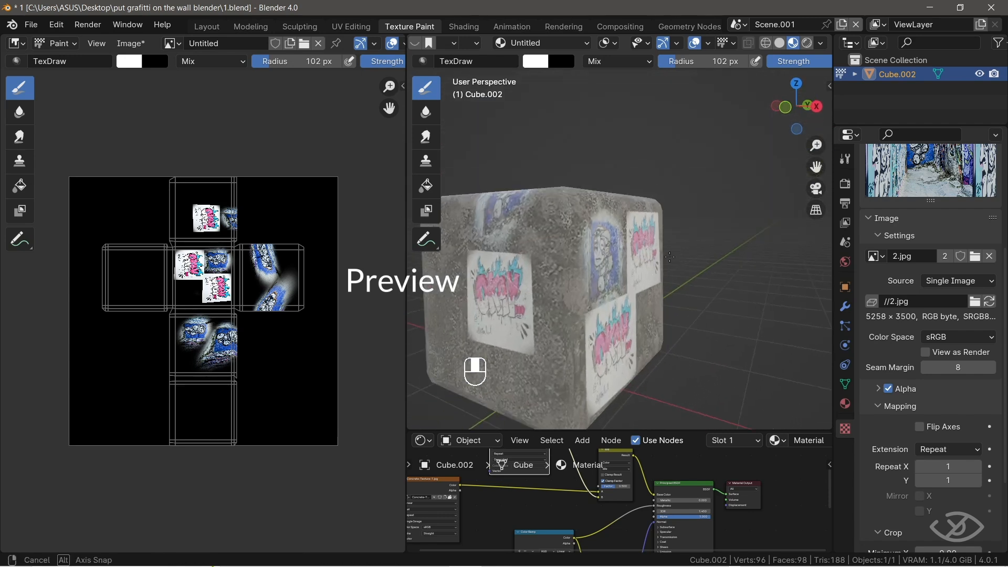
left_click(207, 26)
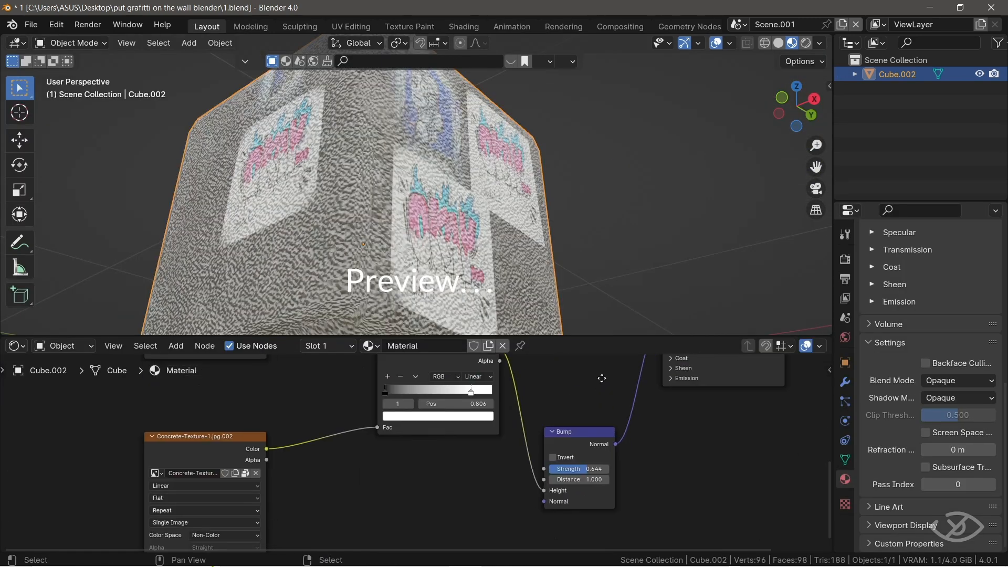
left_click_drag(577, 468, 566, 468)
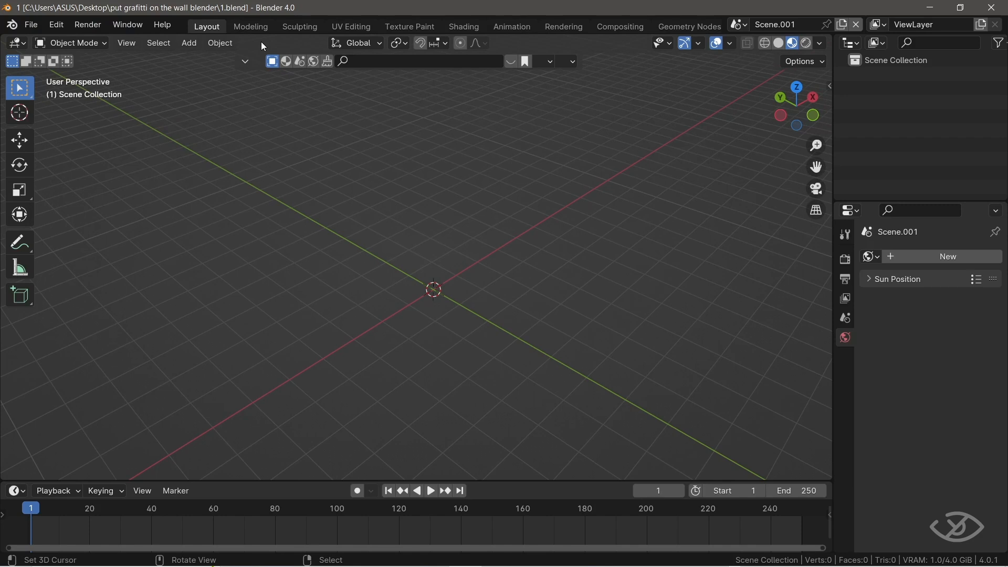
Add a cube mesh and bevel its edges in Edit Mode.
left_click(188, 42)
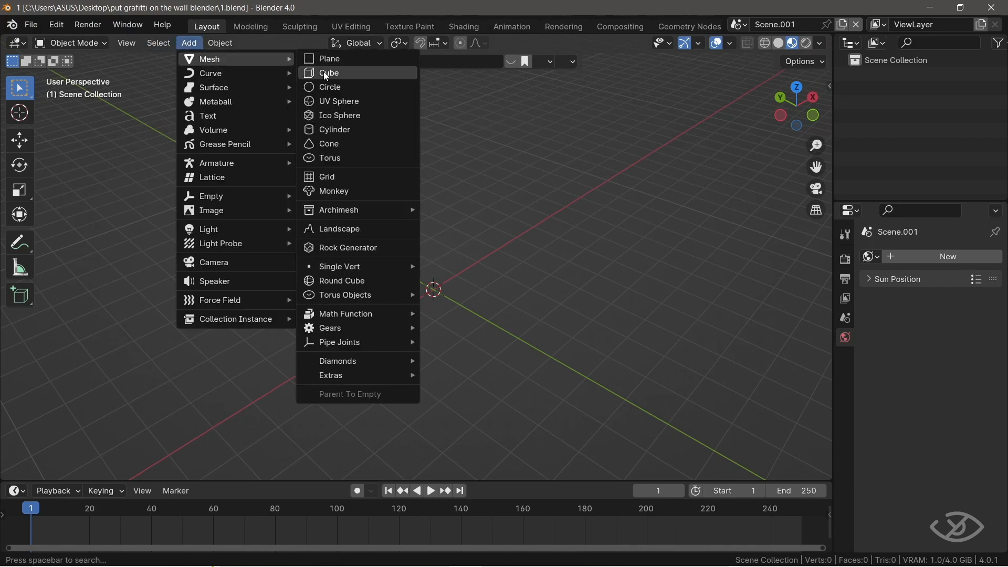
left_click(329, 73)
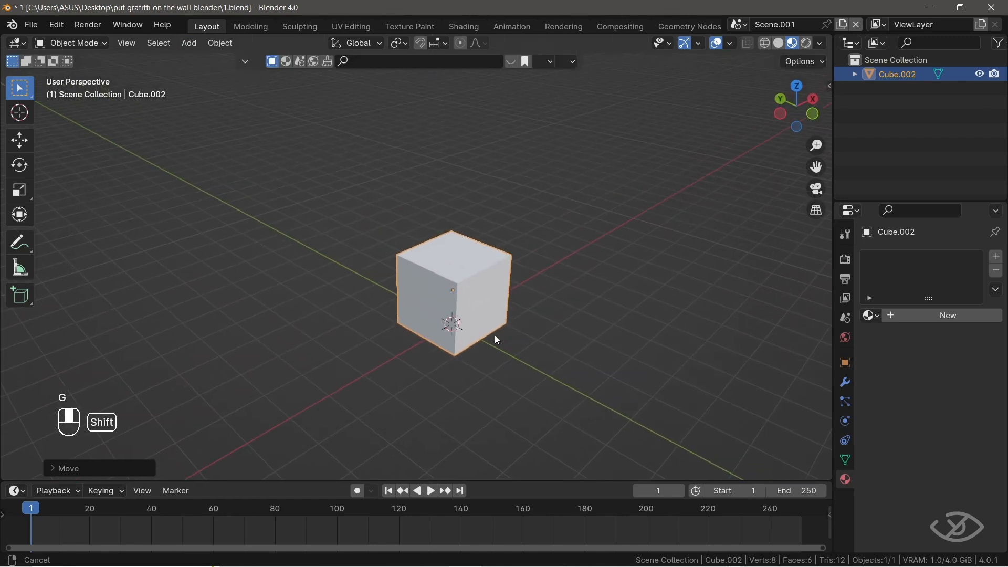
key("Tab")
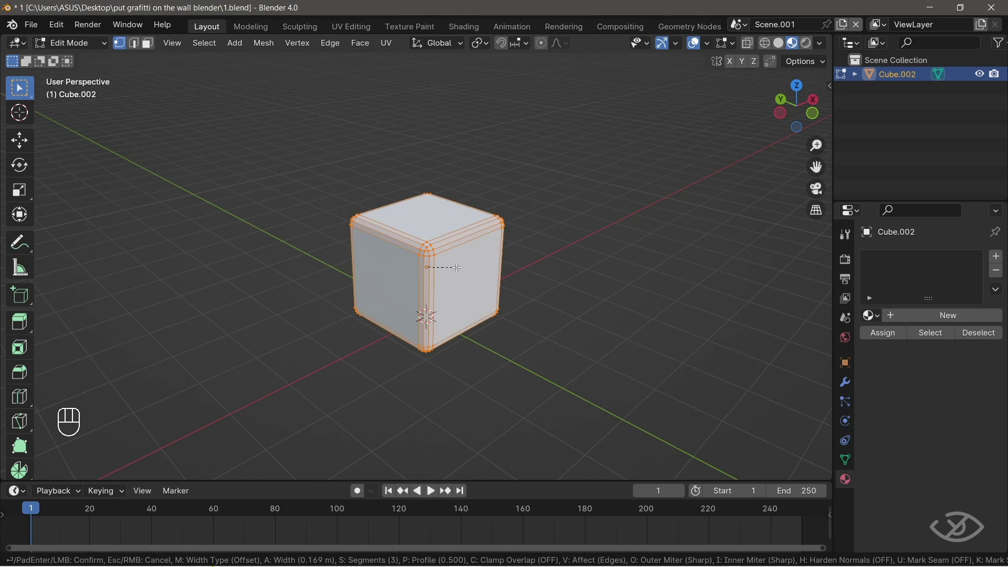
key("Tab")
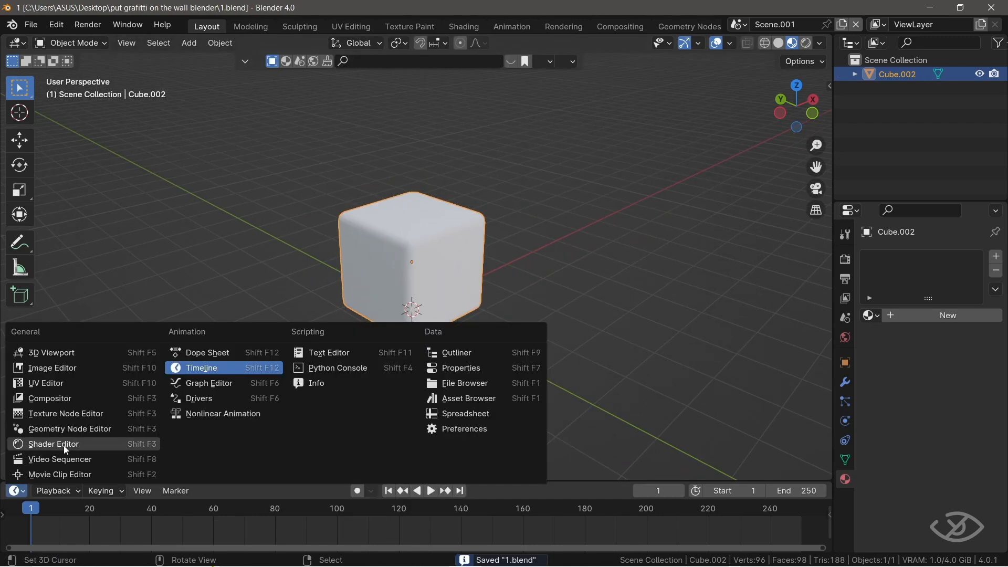
Show the Shader Editor below and connect an Image Texture's Color to Base Color.
left_click(52, 443)
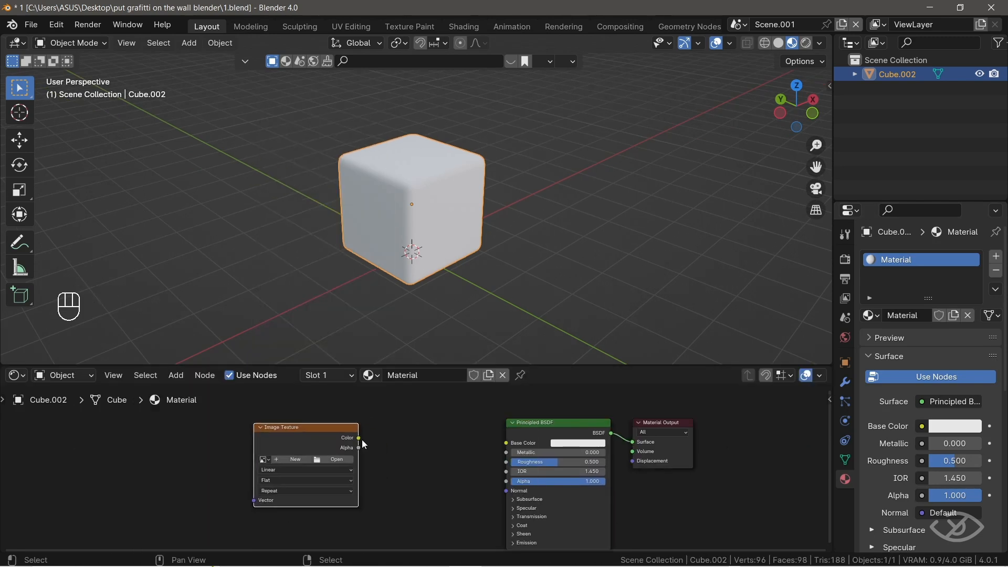
left_click_drag(359, 438, 507, 442)
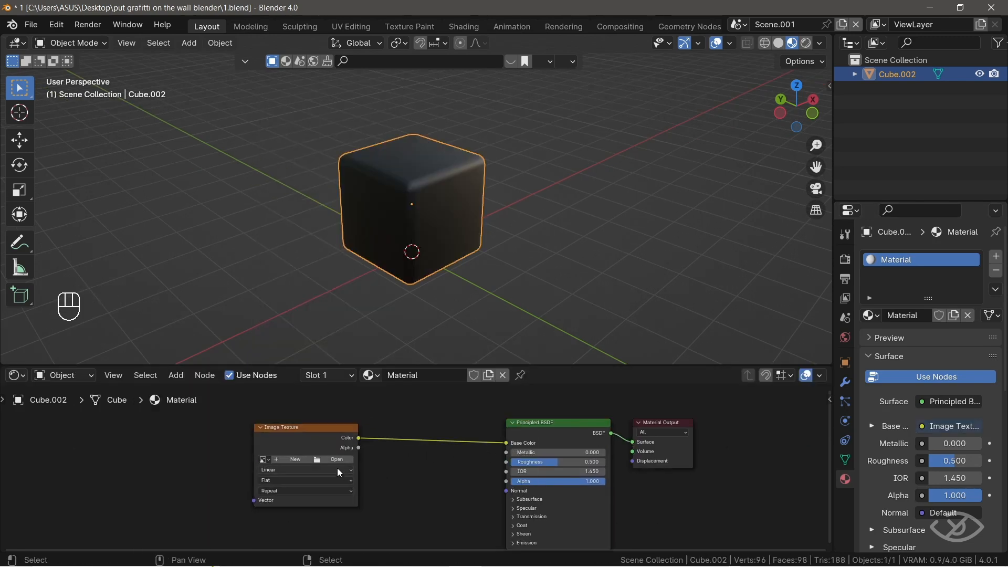
left_click(337, 460)
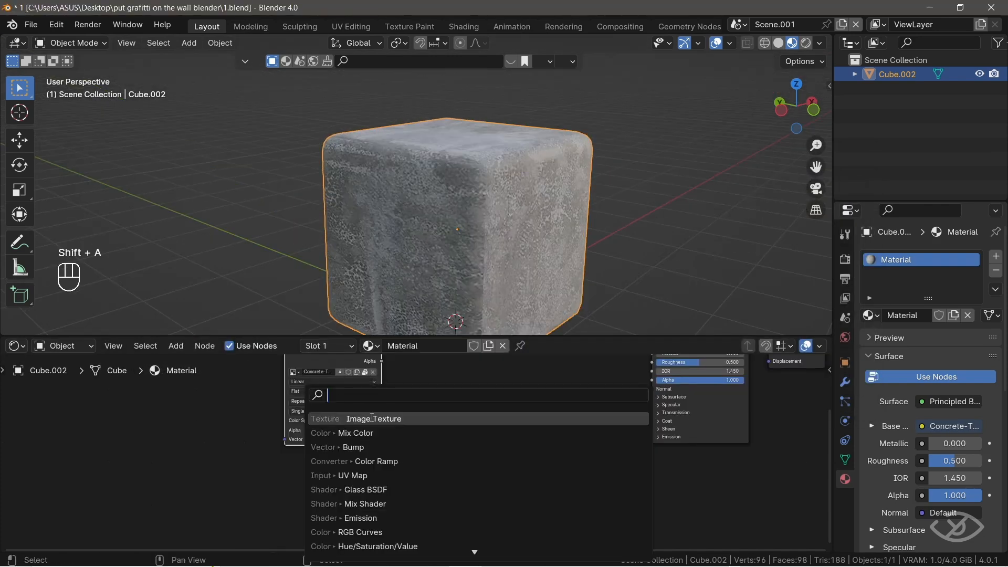
Make the concrete image single-user, add a Color Ramp for Roughness and a Bump for Normal.
left_click(373, 419)
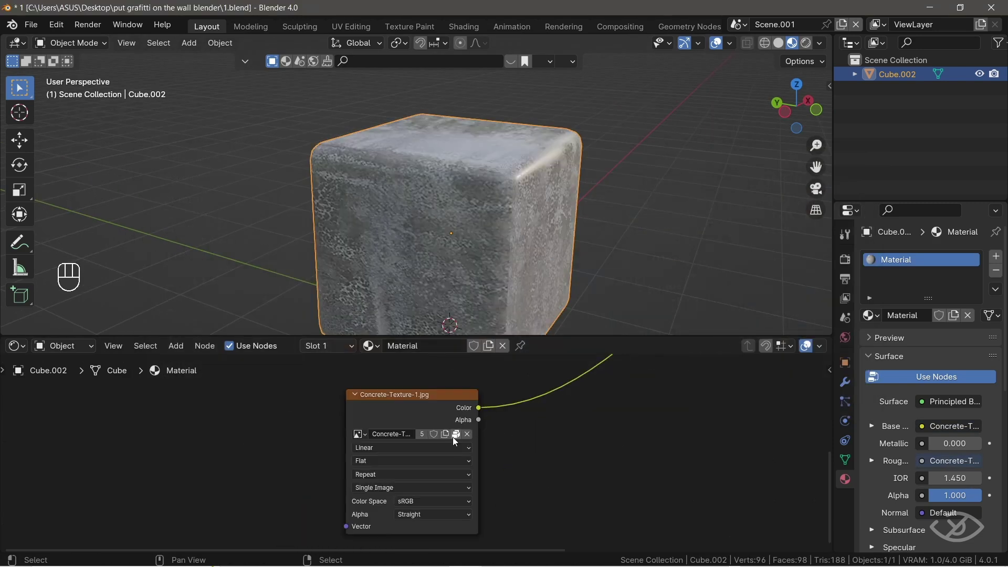
mouse_move(422, 434)
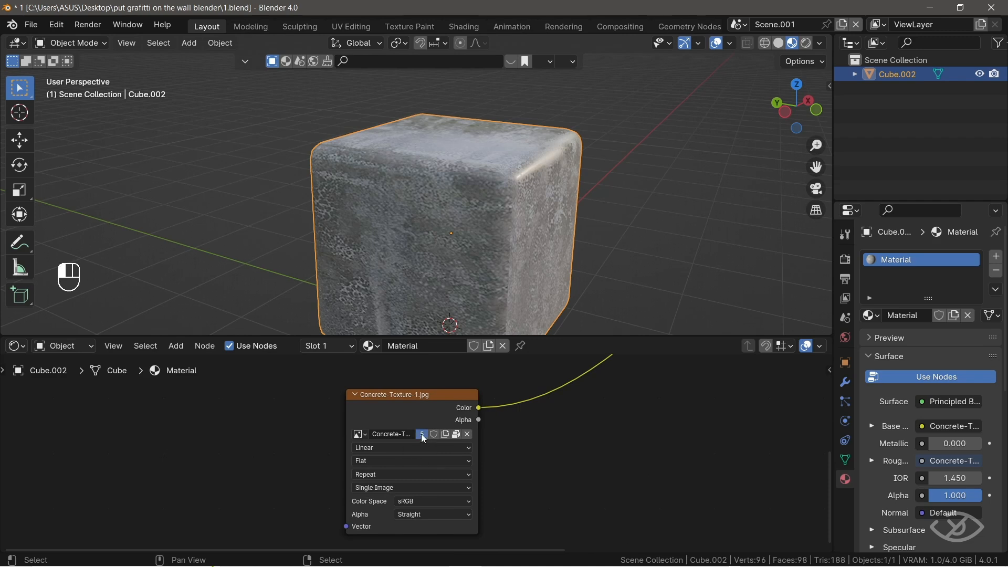
left_click(432, 501)
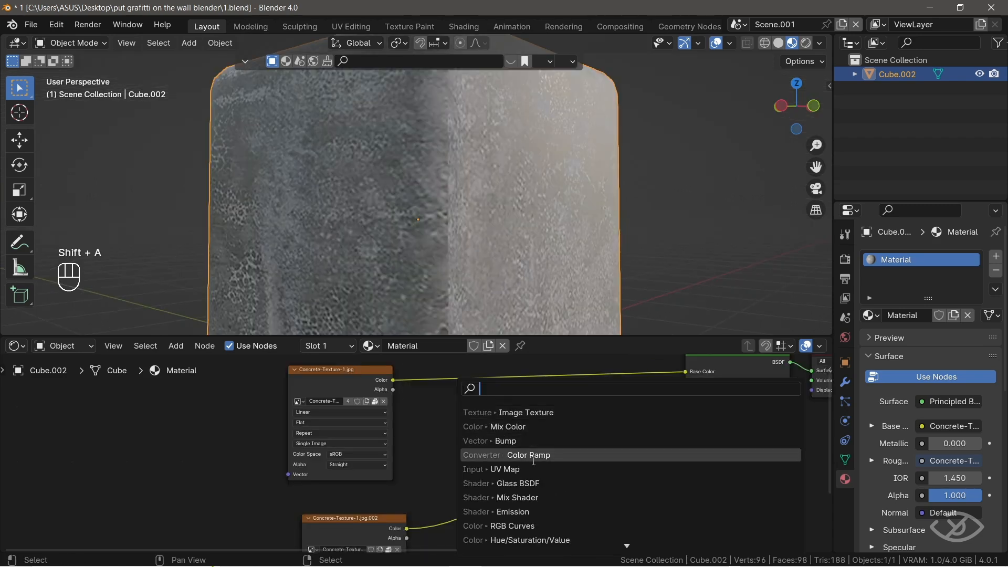
left_click(528, 454)
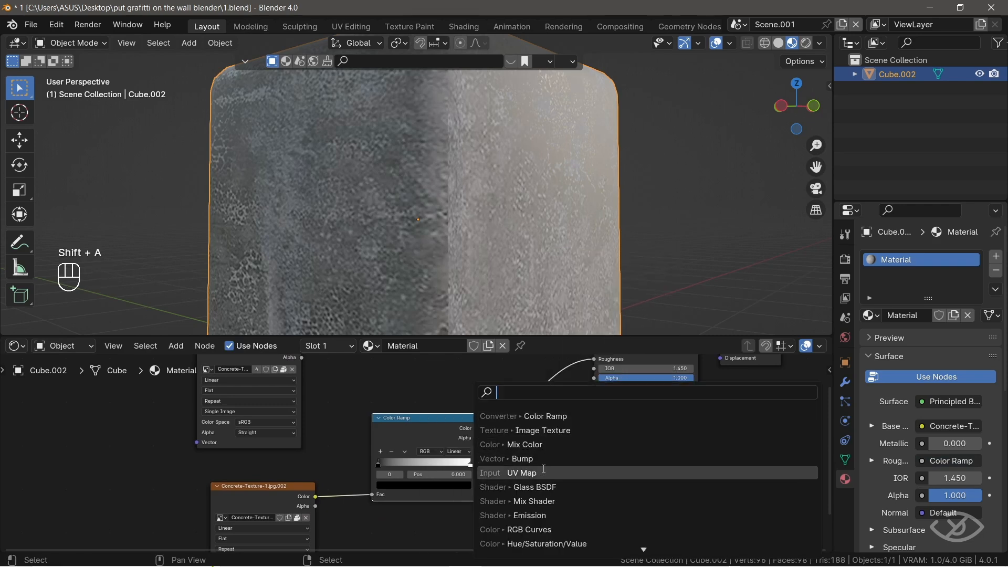
left_click(522, 459)
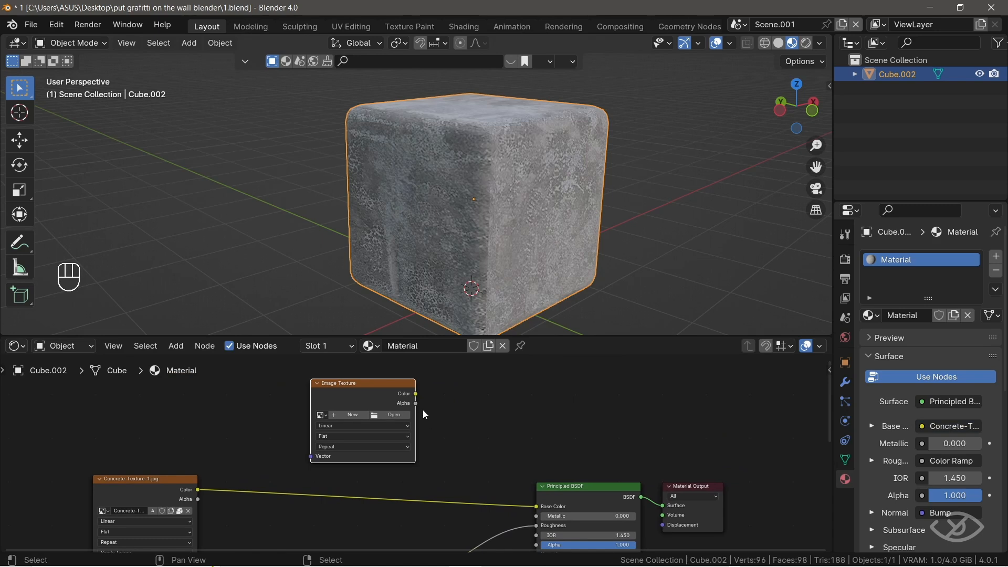
mouse_move(345, 418)
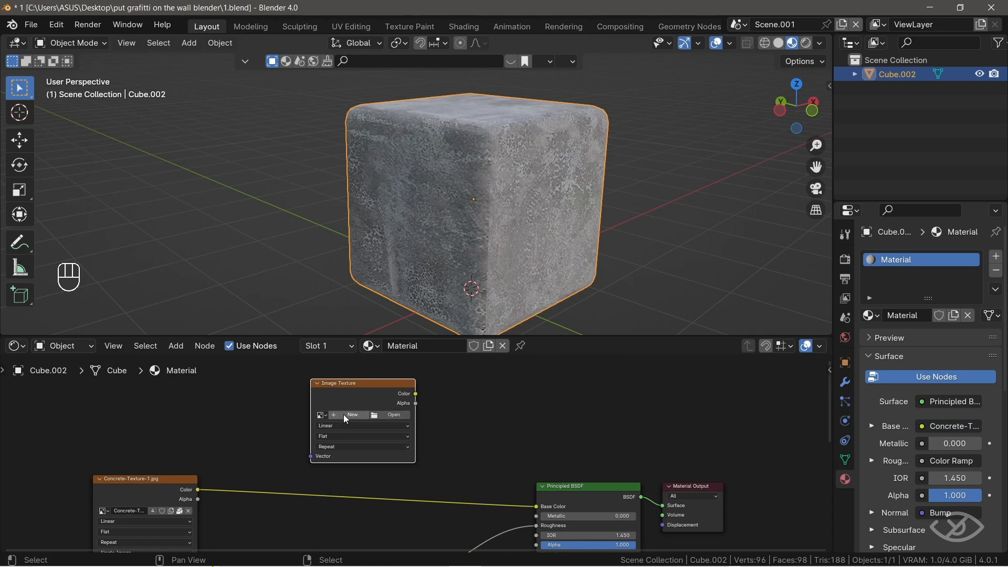
Create a blank 4096×4096 Untitled image and mix it with the concrete into Base Color.
left_click(353, 414)
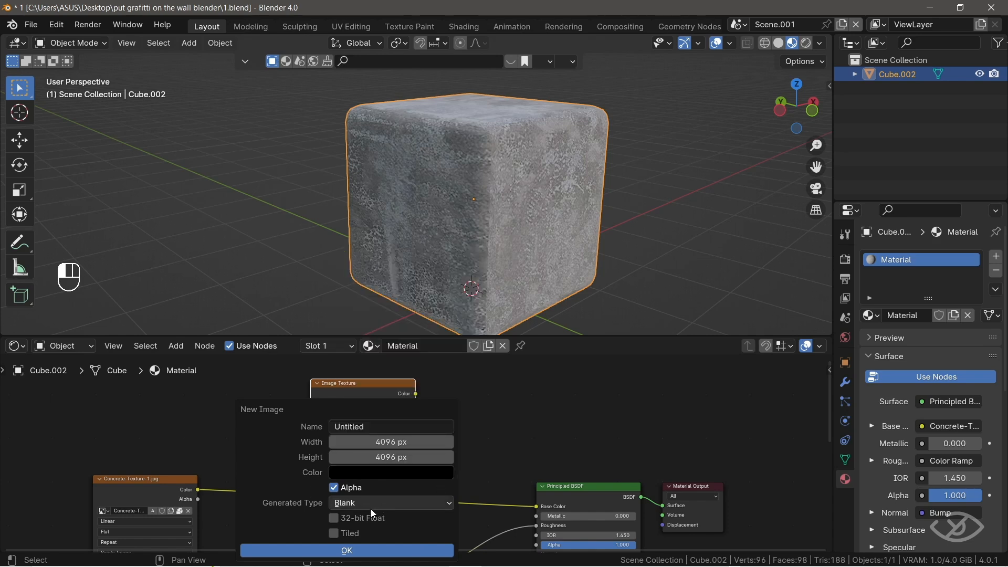
left_click(347, 551)
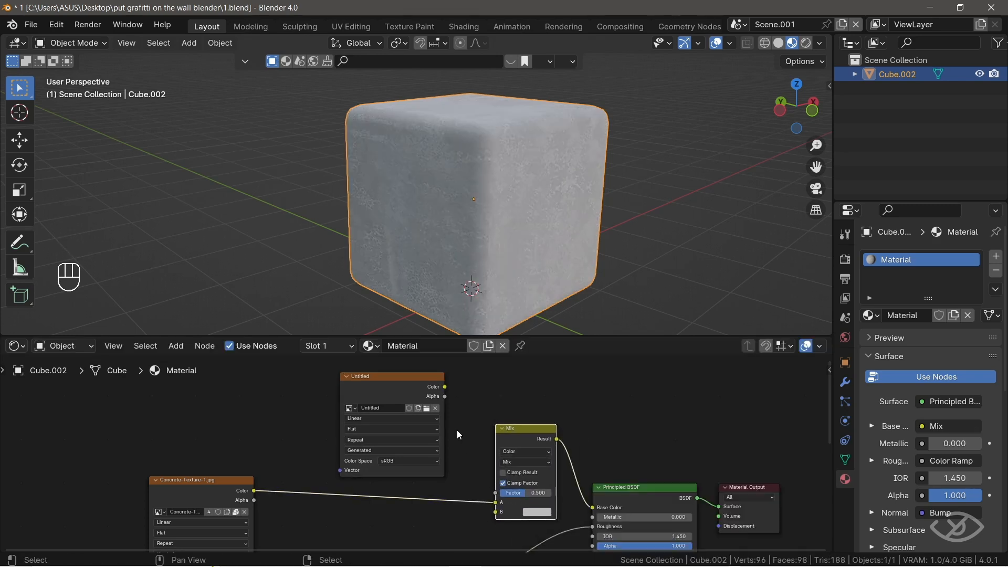
left_click_drag(445, 387, 496, 512)
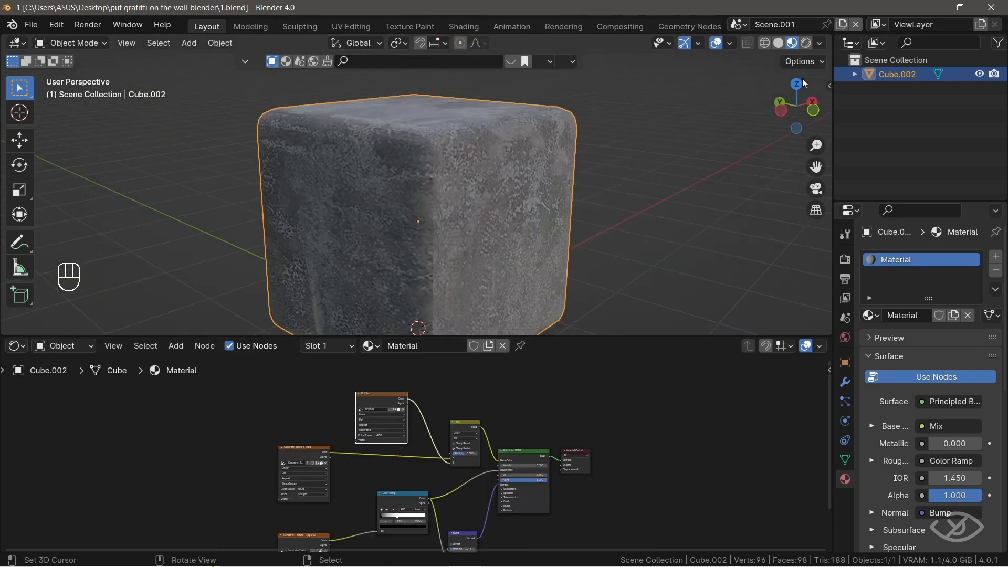
Check the viewport shading options and save the project as 1.blend.
left_click(820, 43)
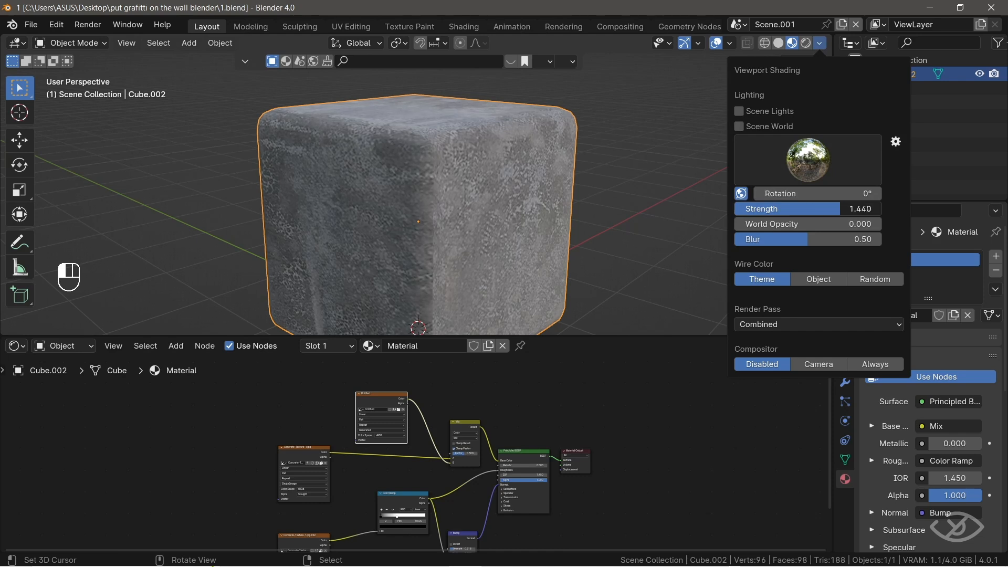
left_click(808, 159)
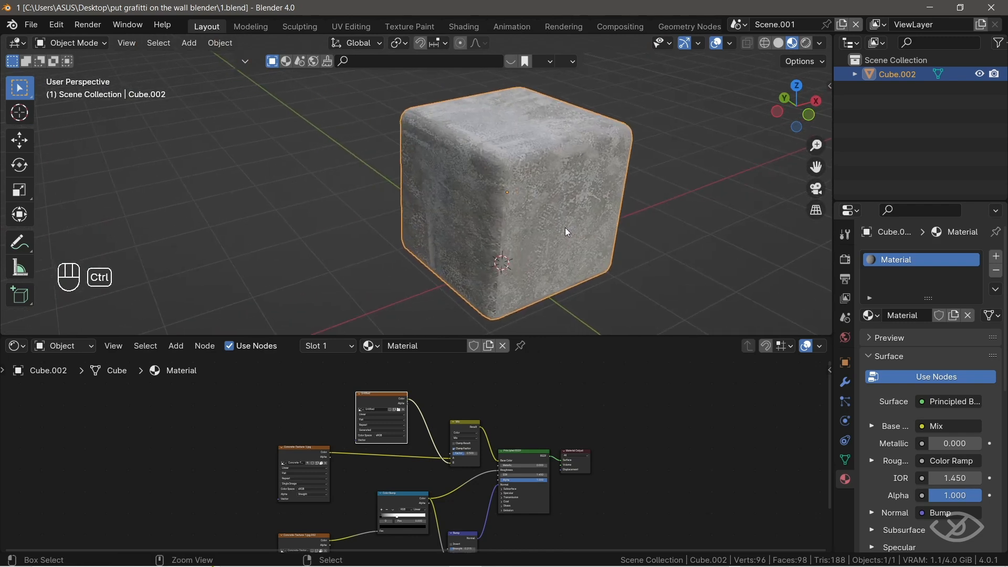
key("ctrl+s")
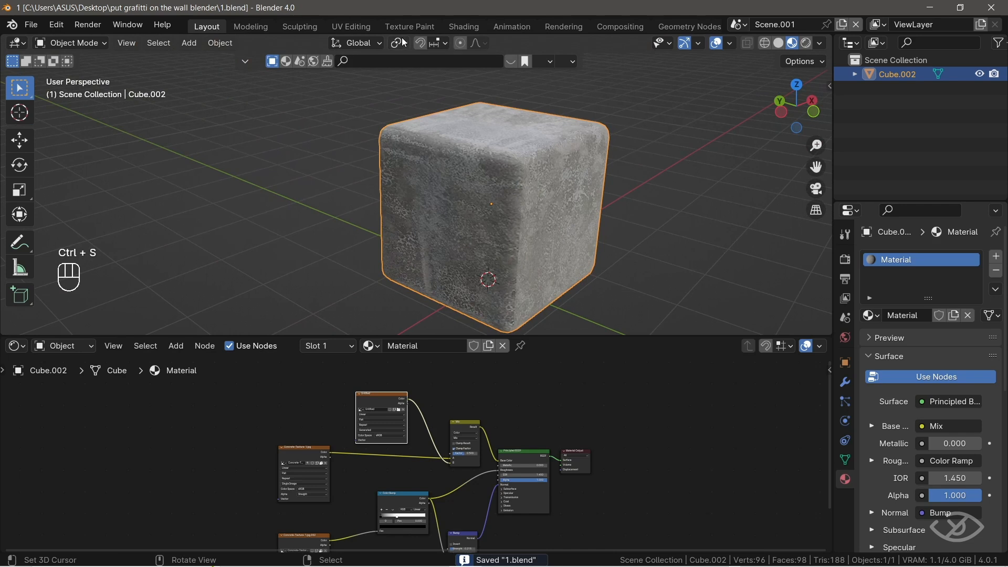
Open UV Editing, switch the viewport to Material Preview, and select all UVs.
left_click(350, 27)
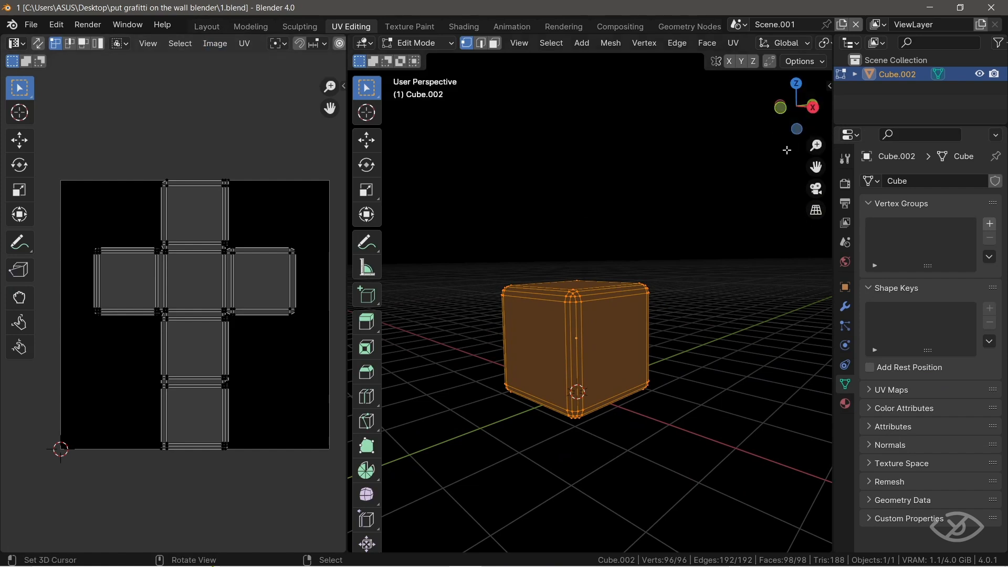
mouse_move(760, 180)
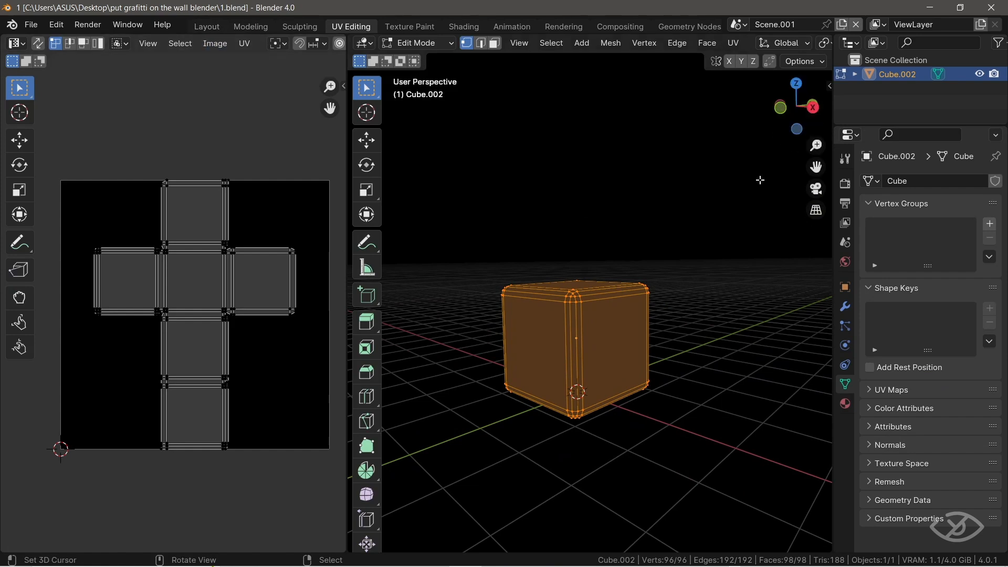
mouse_move(703, 253)
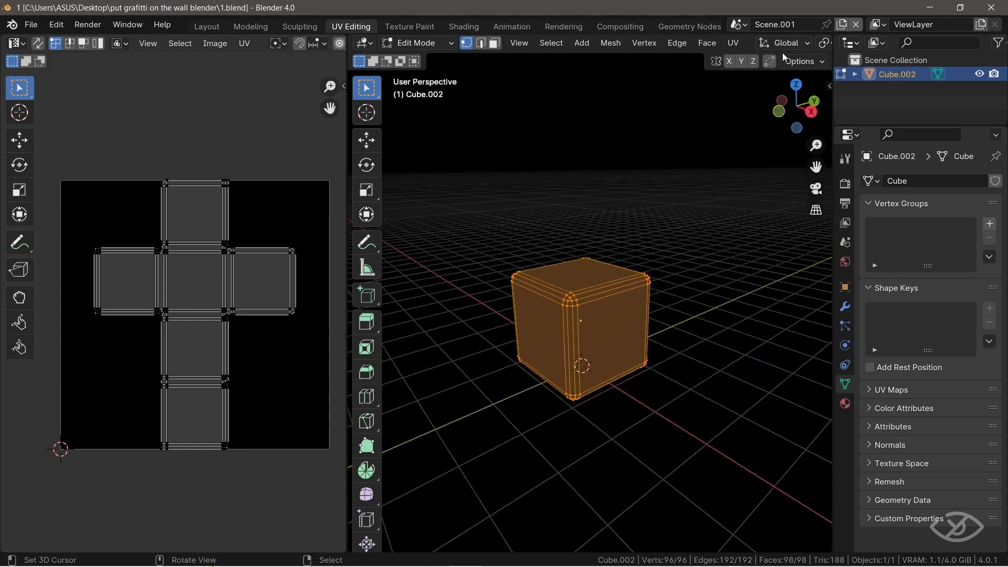
left_click(820, 43)
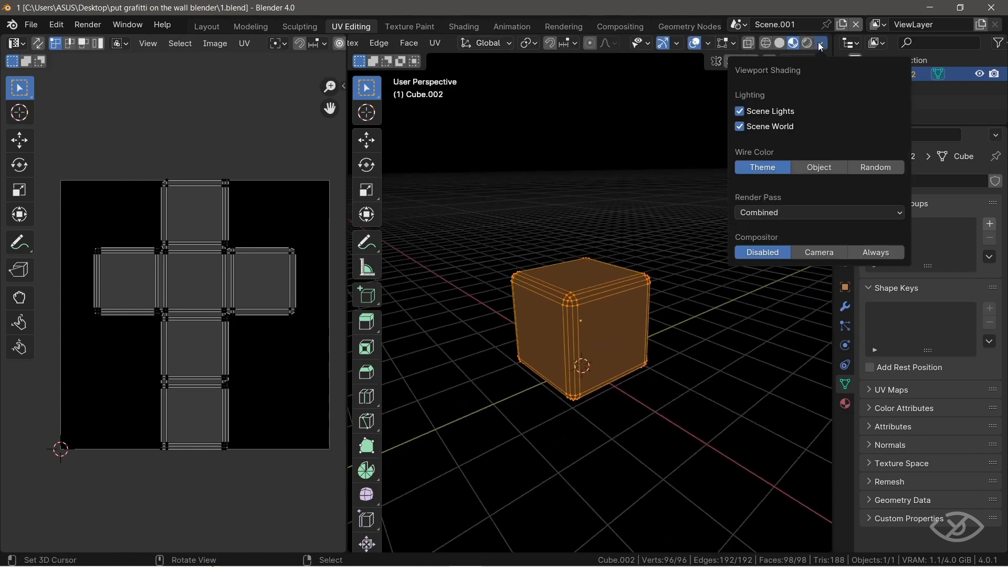
left_click(793, 43)
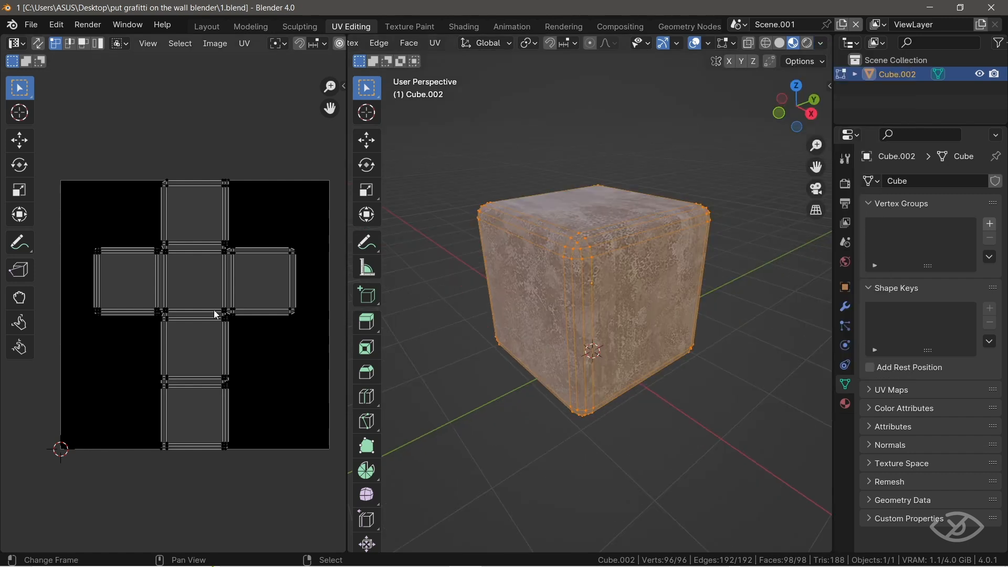
key("a")
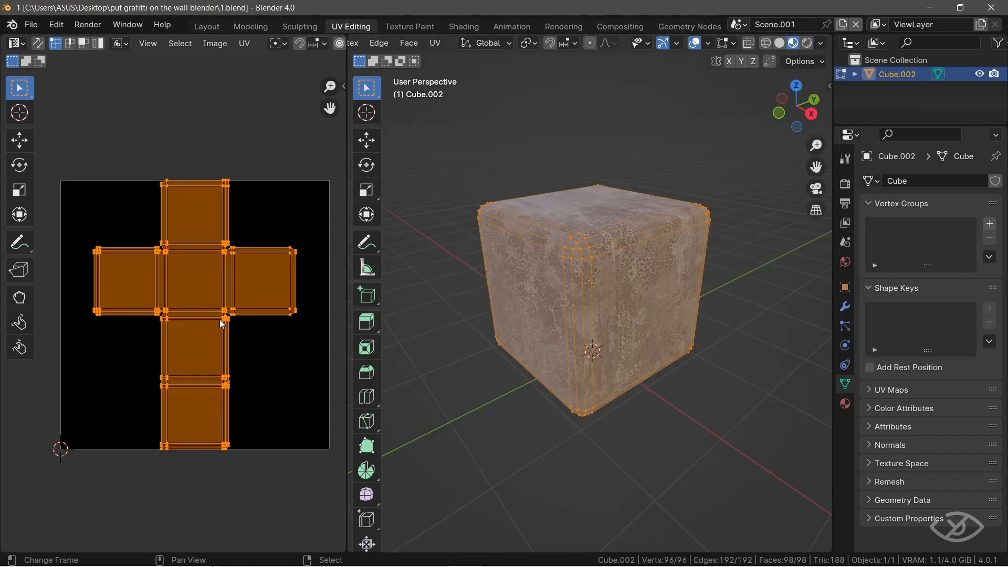
Enter the Texture Paint workspace and create brush texture Texture.002 for the draw brush.
left_click(409, 26)
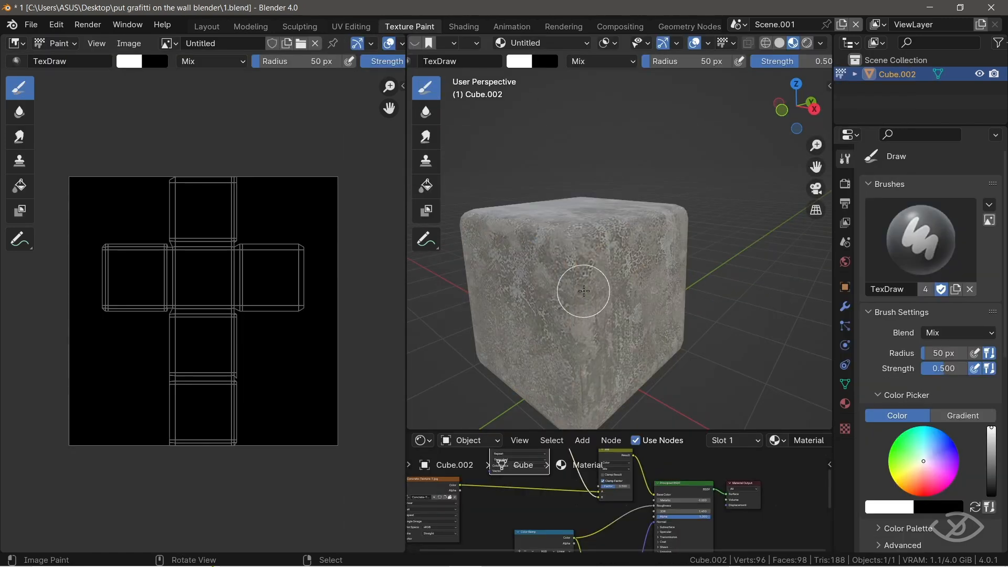
left_click(821, 43)
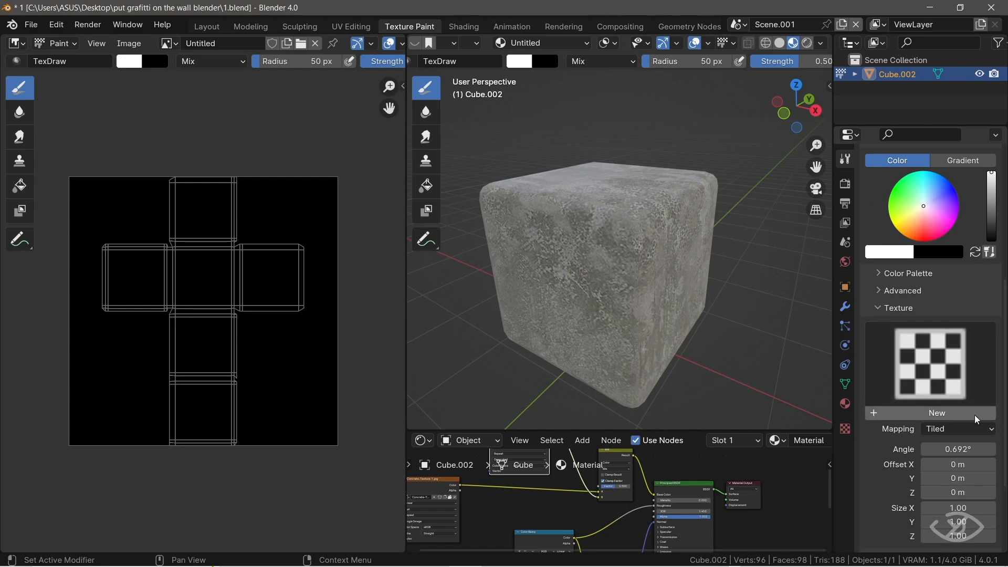
left_click(937, 413)
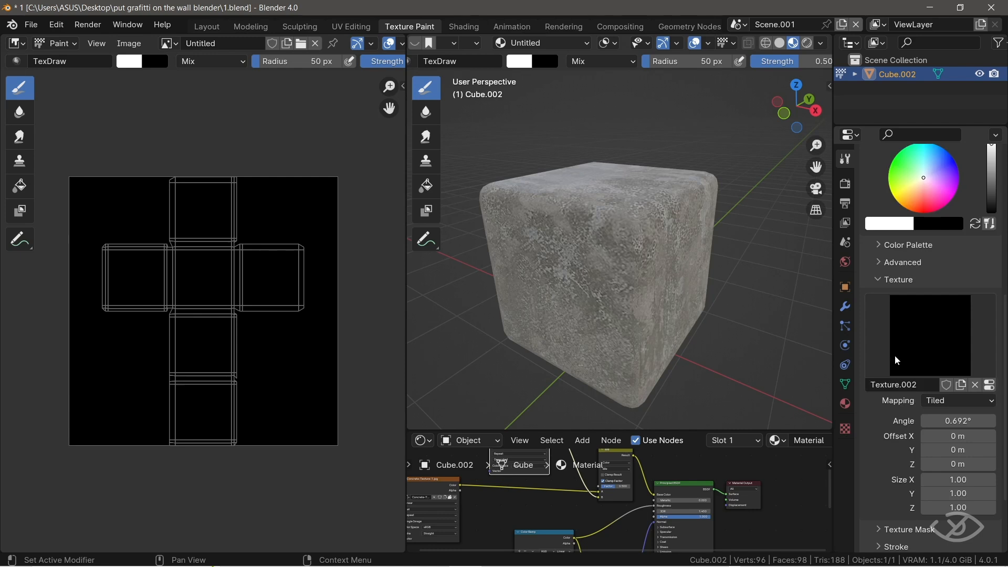
mouse_move(899, 357)
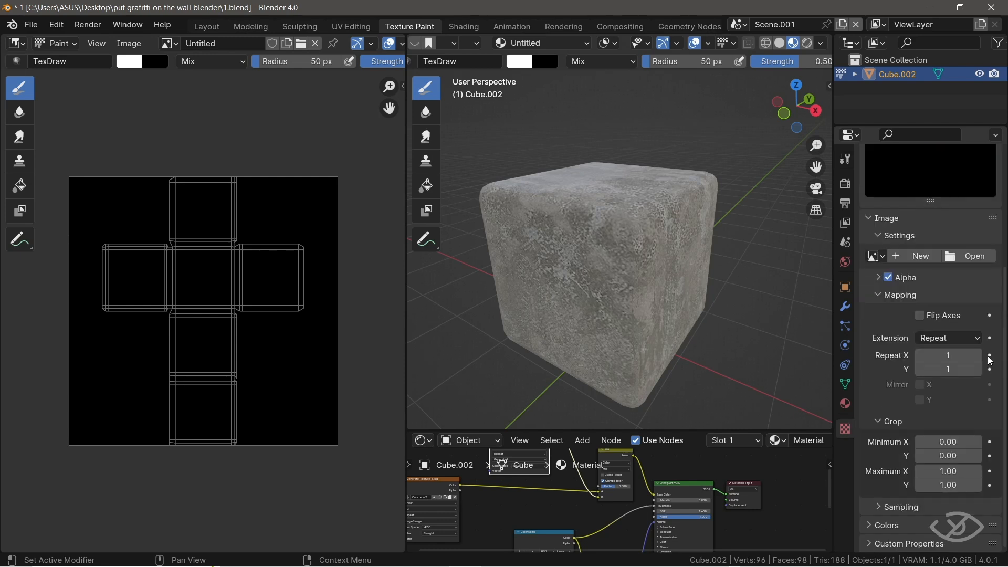
Load the graffiti photo 2.jpg into Texture.002 and enlarge its preview.
left_click(975, 256)
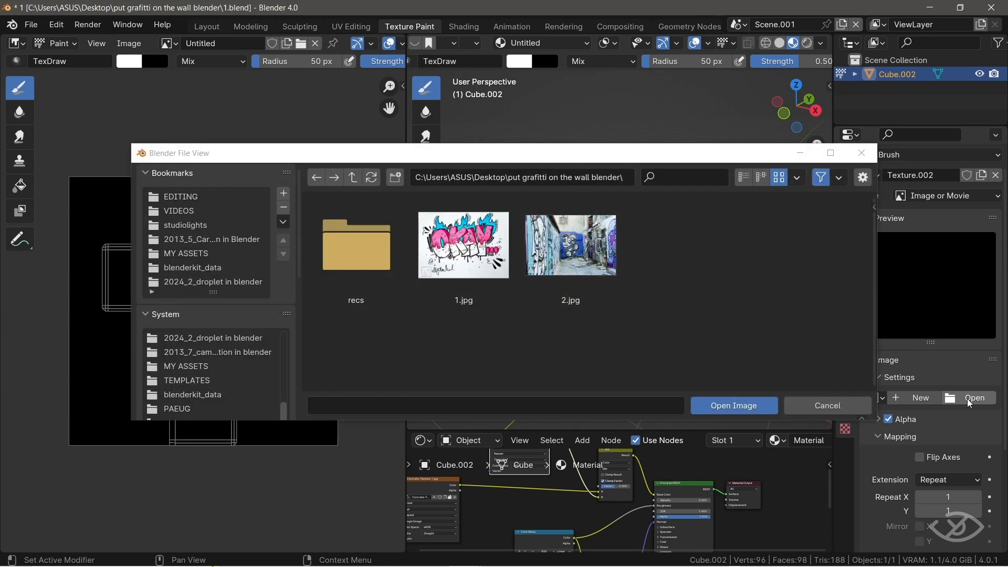
left_click(571, 244)
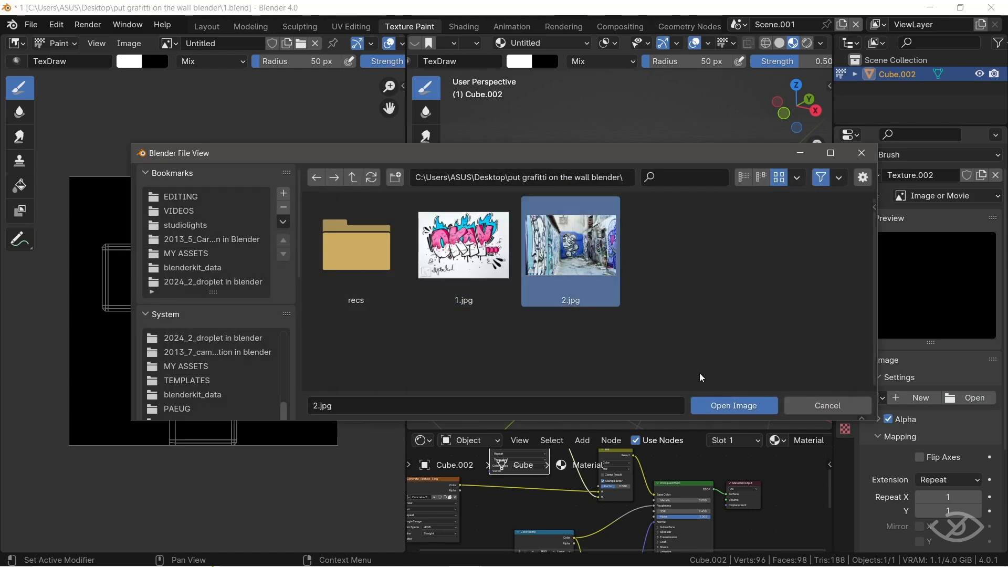
left_click(734, 406)
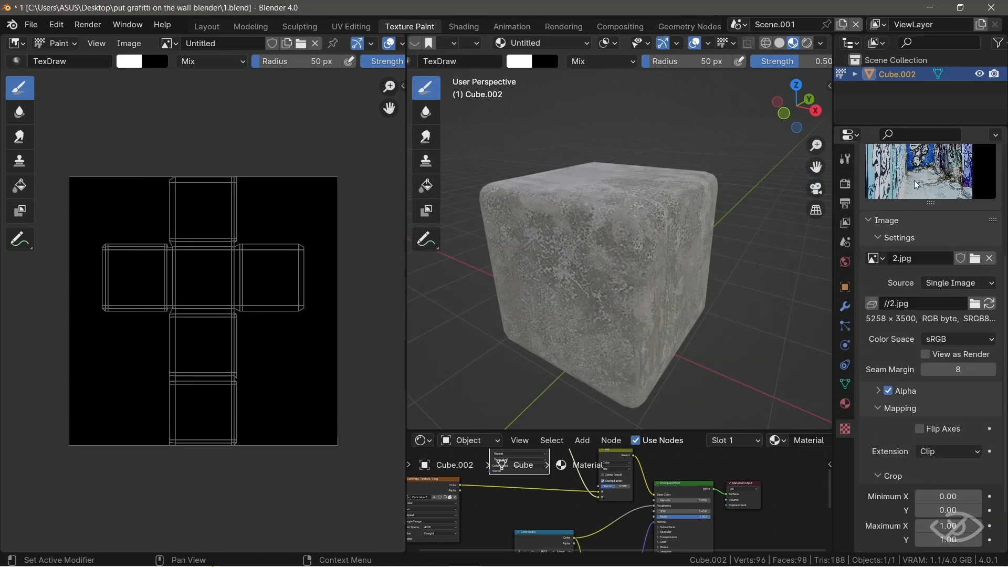
left_click_drag(945, 526, 962, 526)
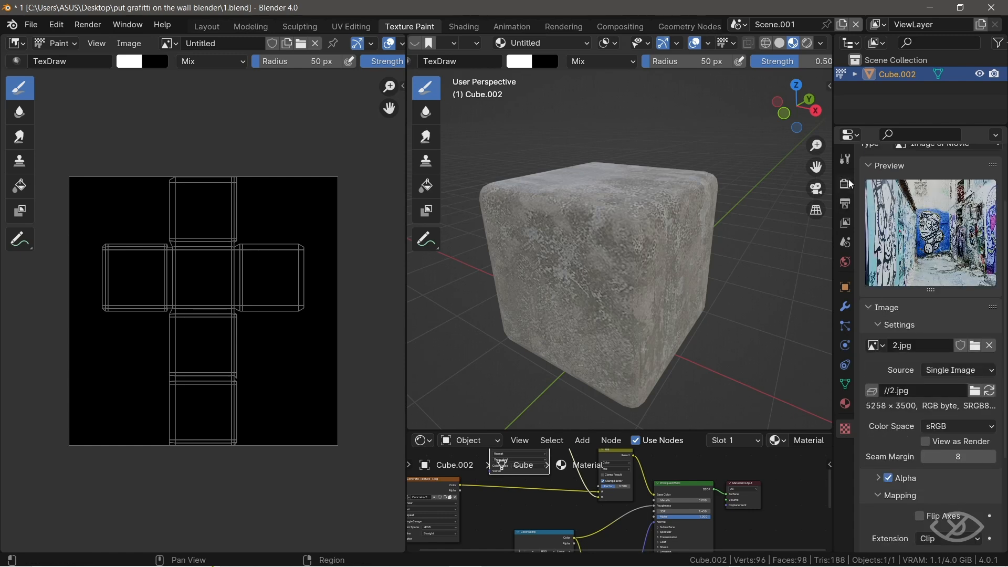
Set the brush texture mapping to Stencil and resize the stencil over the cube.
left_click(957, 364)
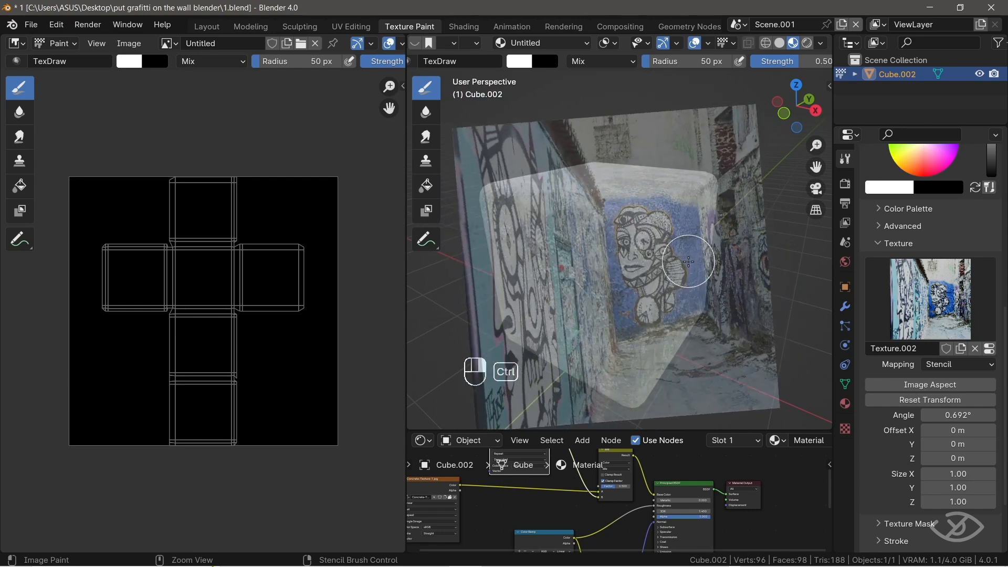
left_click_drag(688, 261, 685, 255)
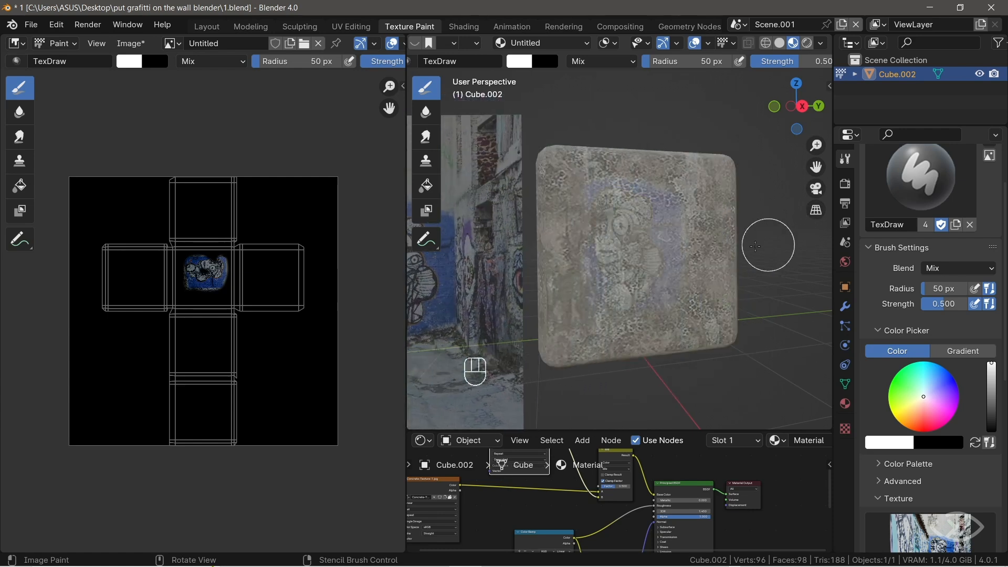
mouse_move(722, 115)
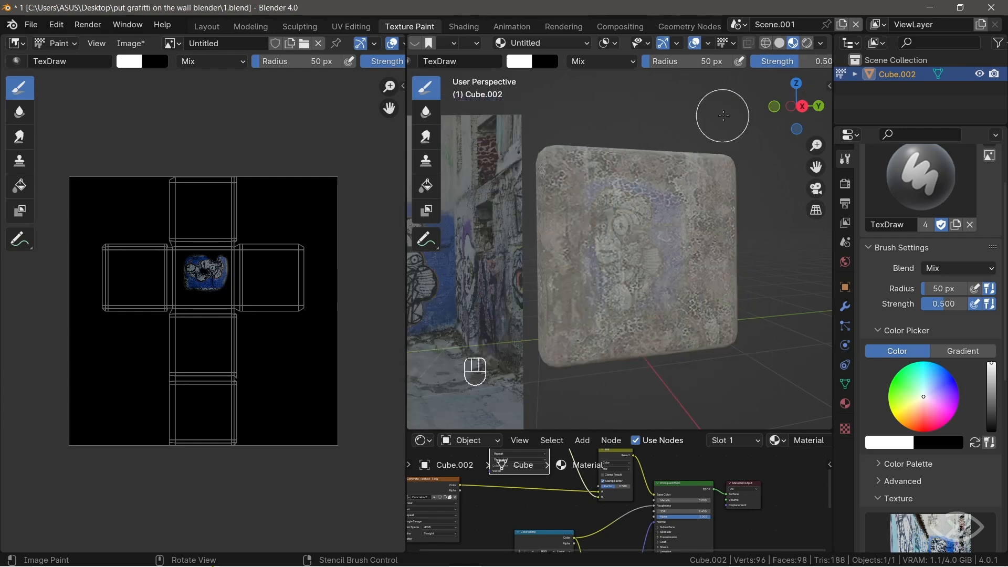
Undo, repaint the graffiti figure boldly on the front face, and resize the brush radius to 63 px.
key("ctrl+z")
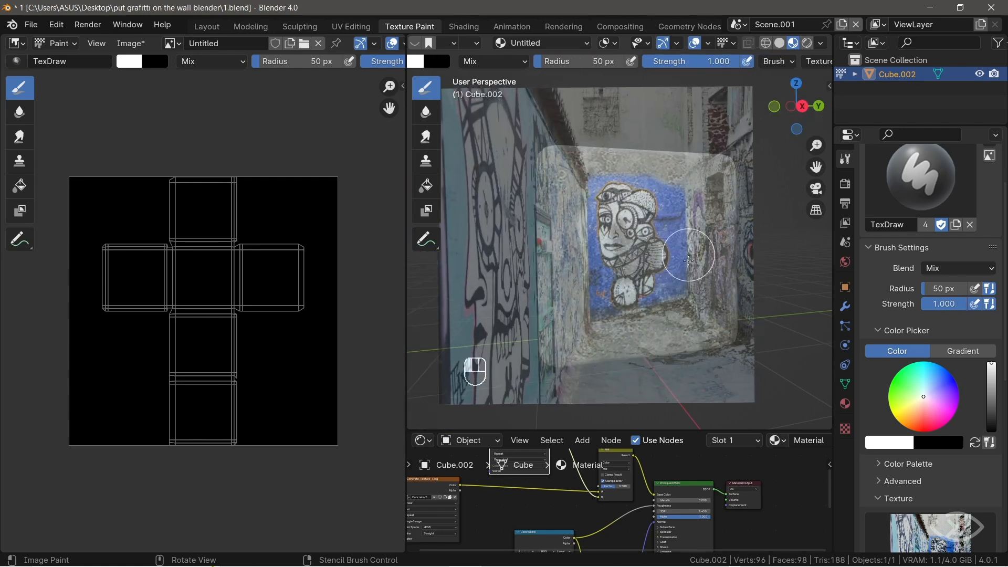
left_click_drag(688, 257, 421, 280)
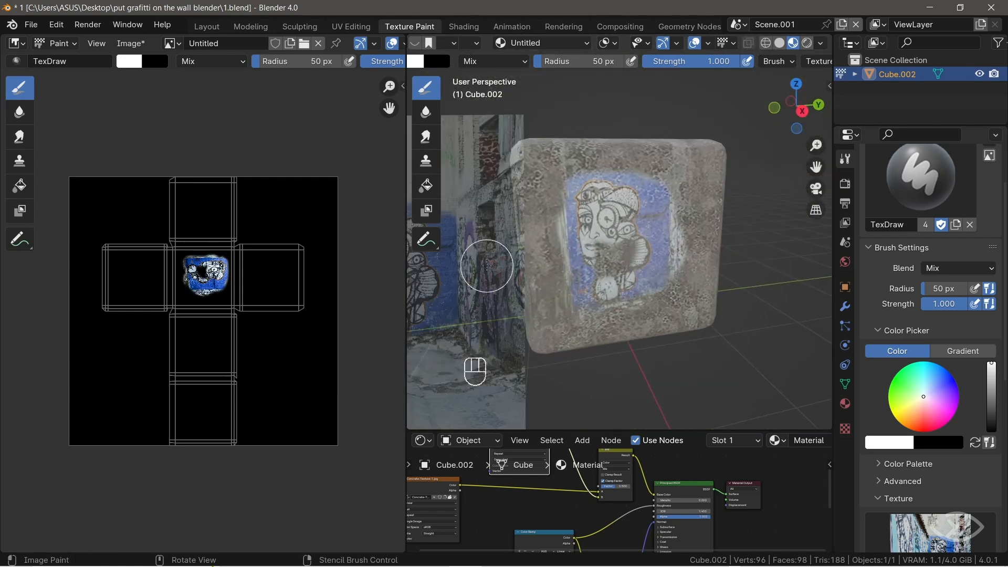
key("f")
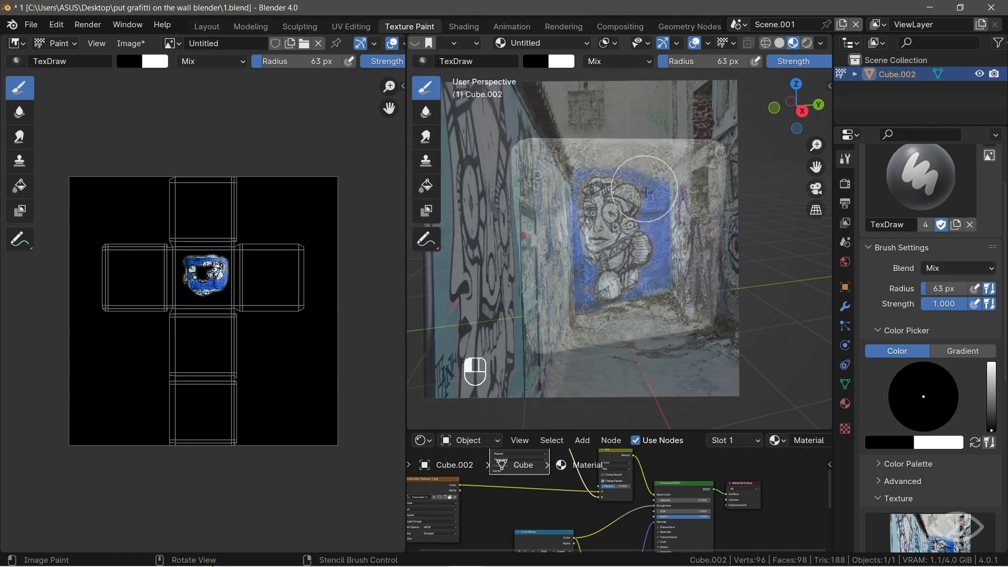
Stencil-paint a graffiti decal stroke onto another cube face.
left_click_drag(645, 193, 650, 267)
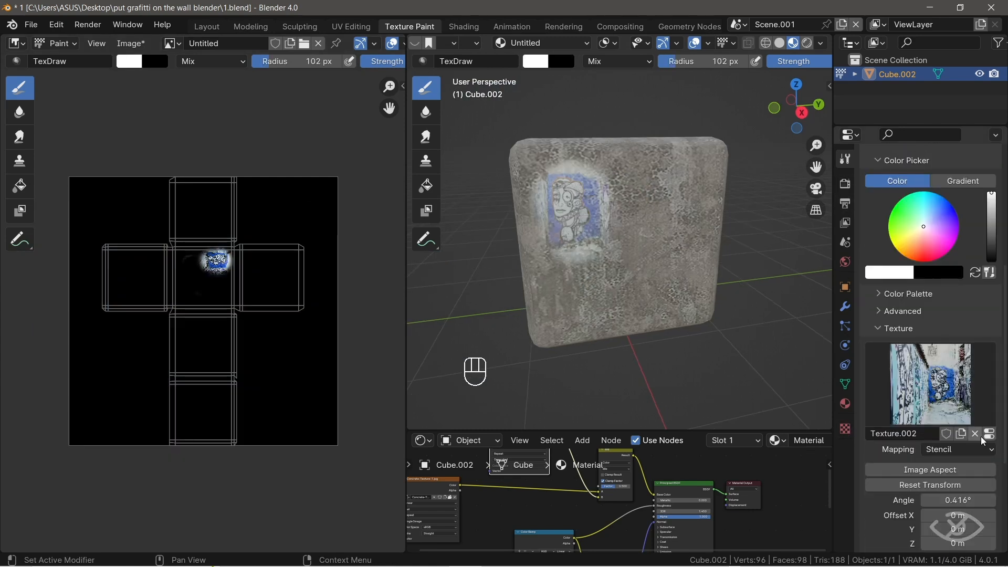
mouse_move(975, 434)
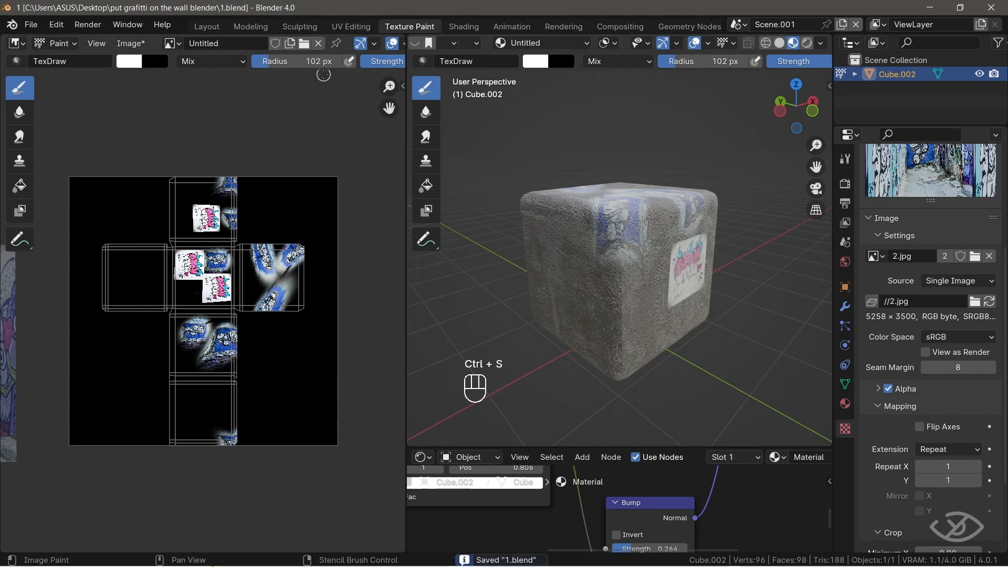
mouse_move(188, 61)
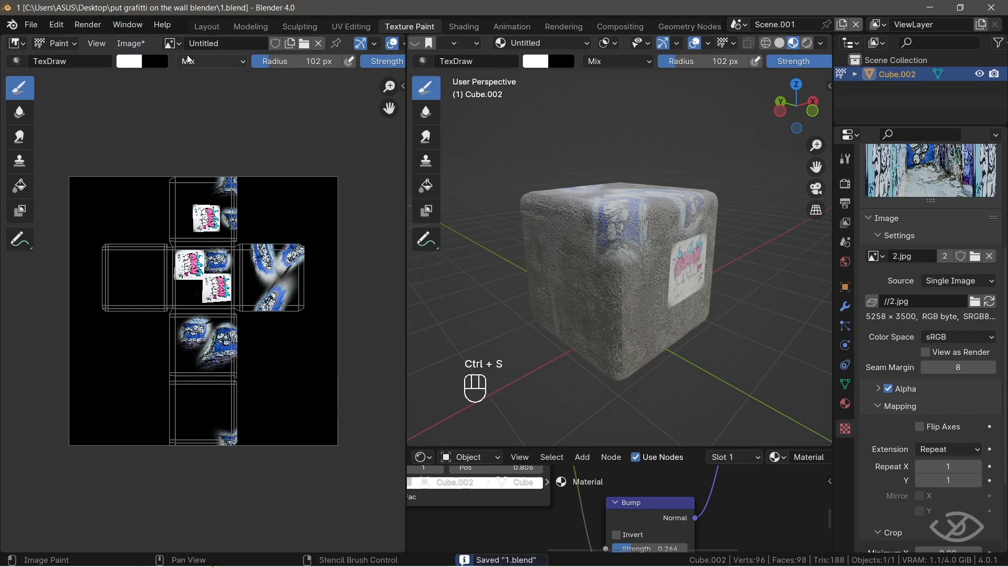
Save all painted texture images and confirm no unsaved images remain.
left_click(131, 43)
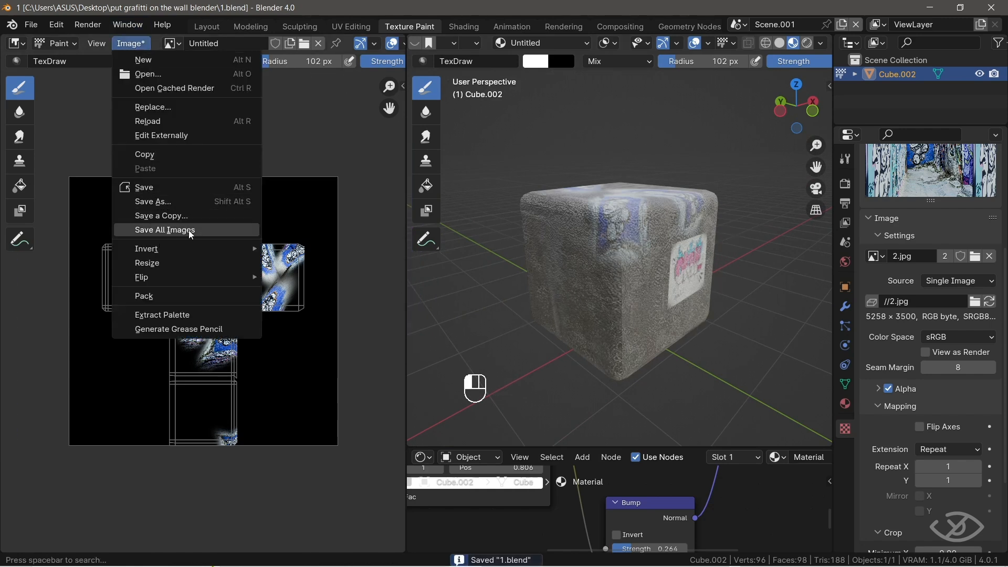
left_click(165, 230)
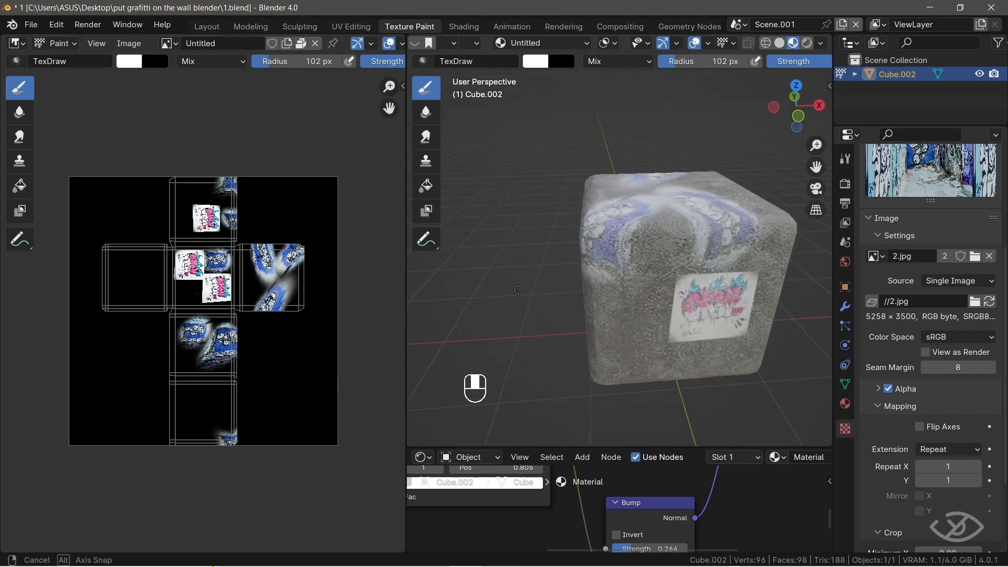
left_click(129, 43)
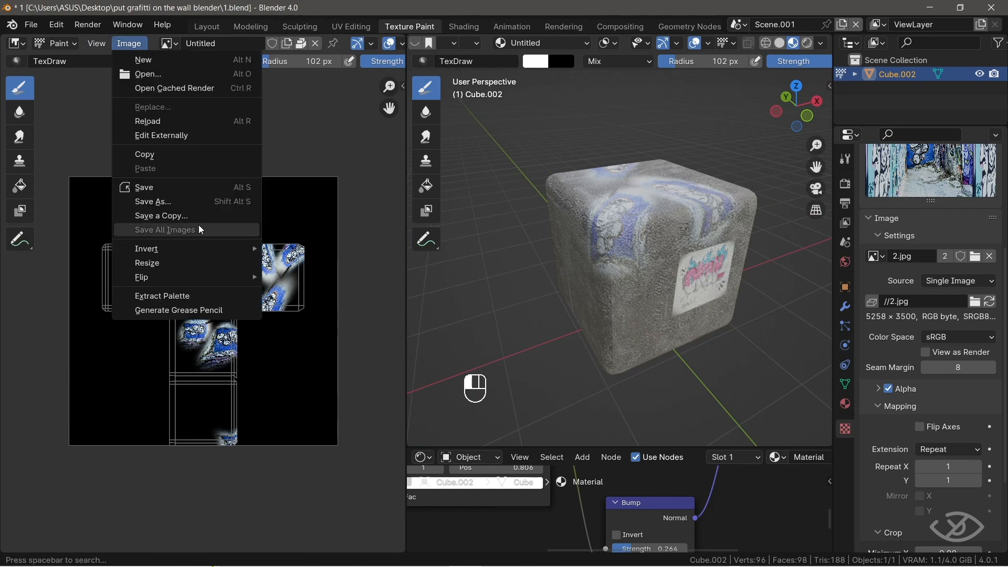